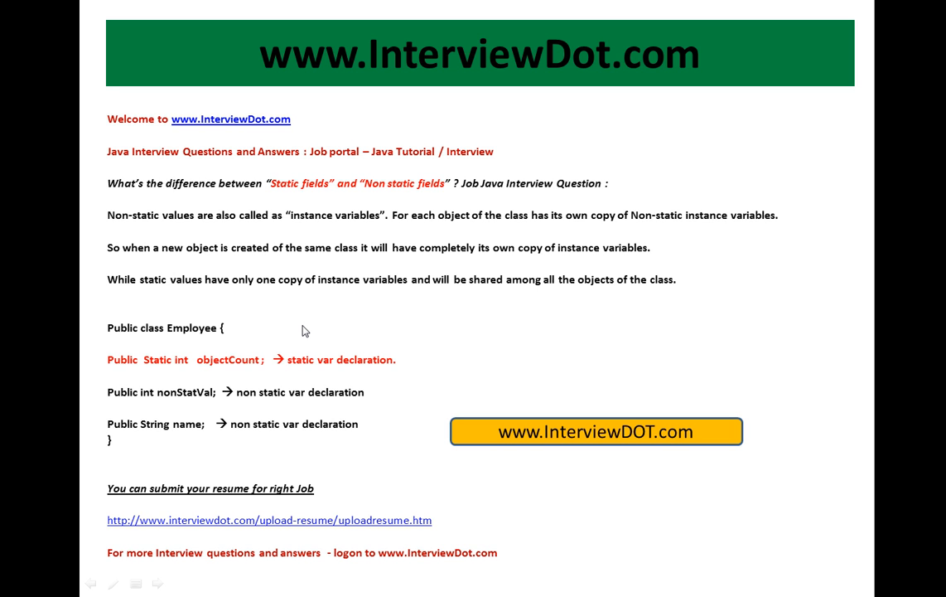
{"action": "mouse_move", "coordinate": [193, 378]}
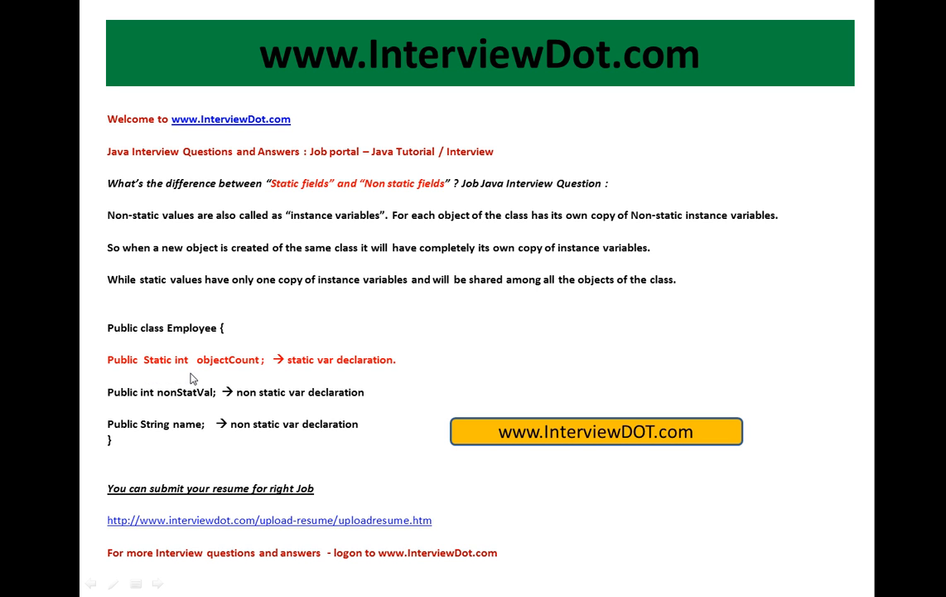
{"action": "mouse_move", "coordinate": [130, 411]}
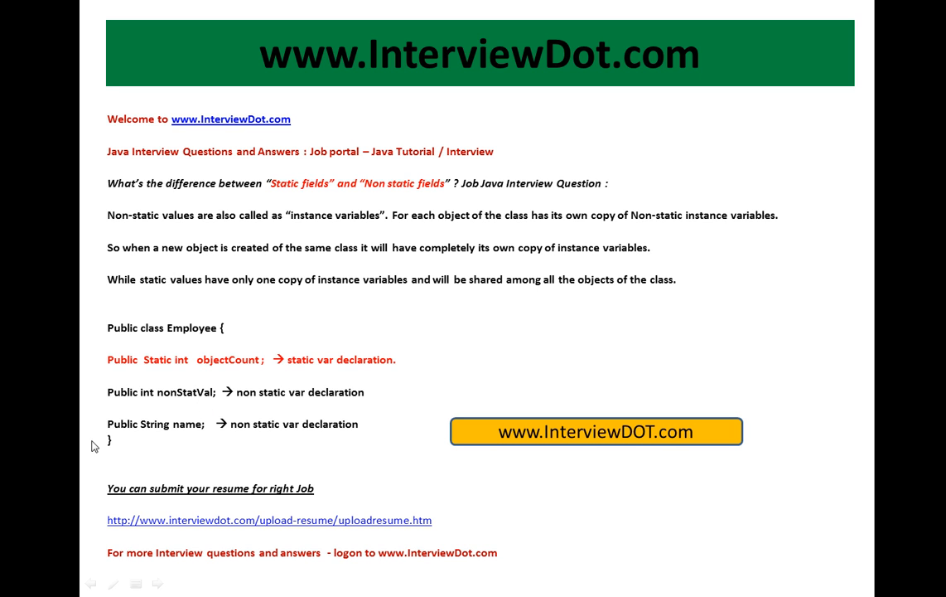
{"action": "mouse_move", "coordinate": [289, 432]}
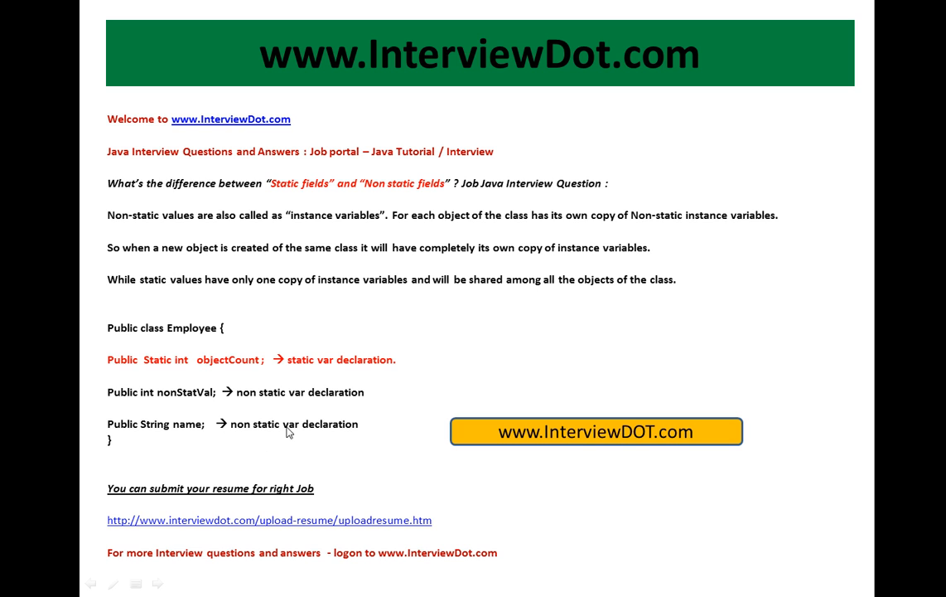
{"action": "mouse_move", "coordinate": [257, 431]}
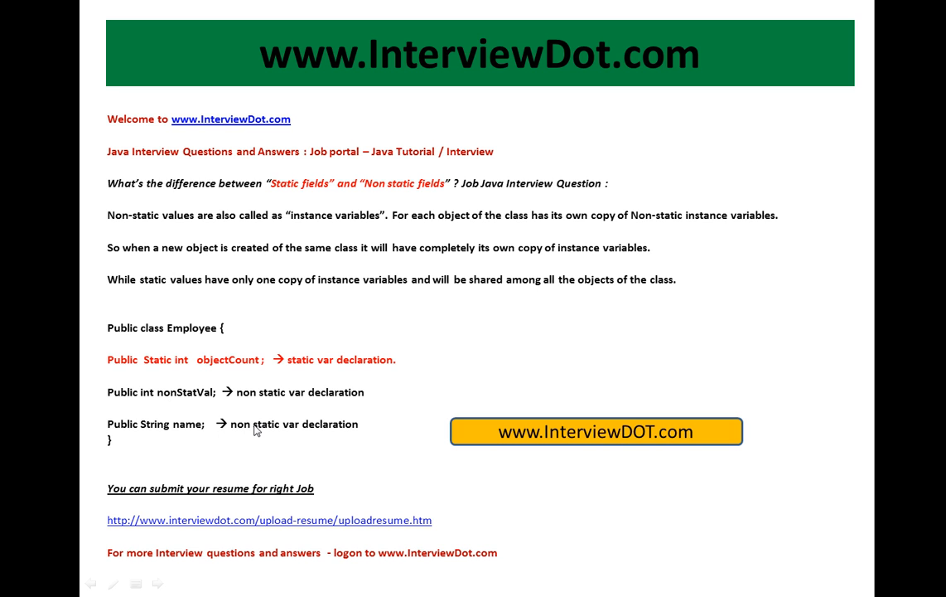
{"action": "mouse_move", "coordinate": [226, 373]}
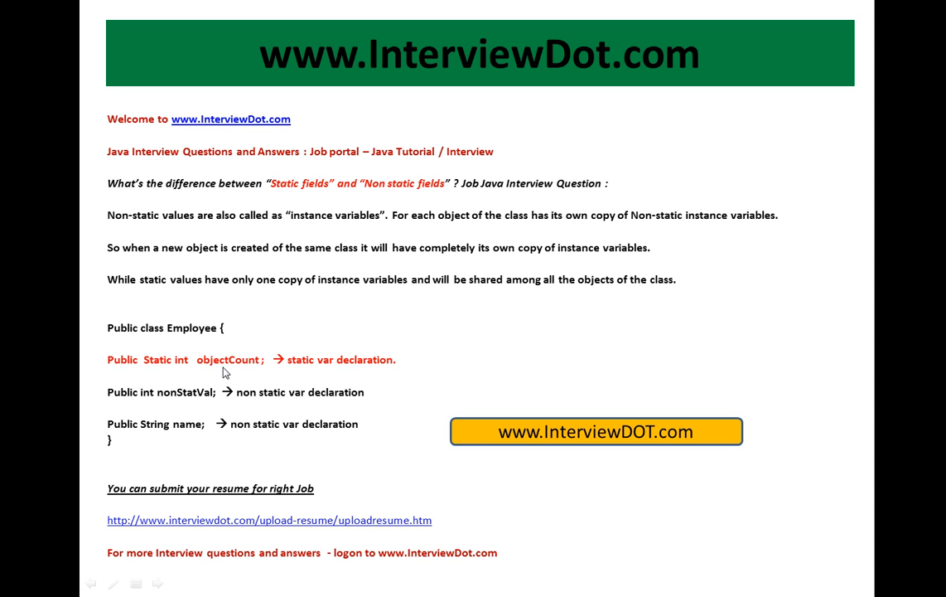
{"action": "mouse_move", "coordinate": [258, 372]}
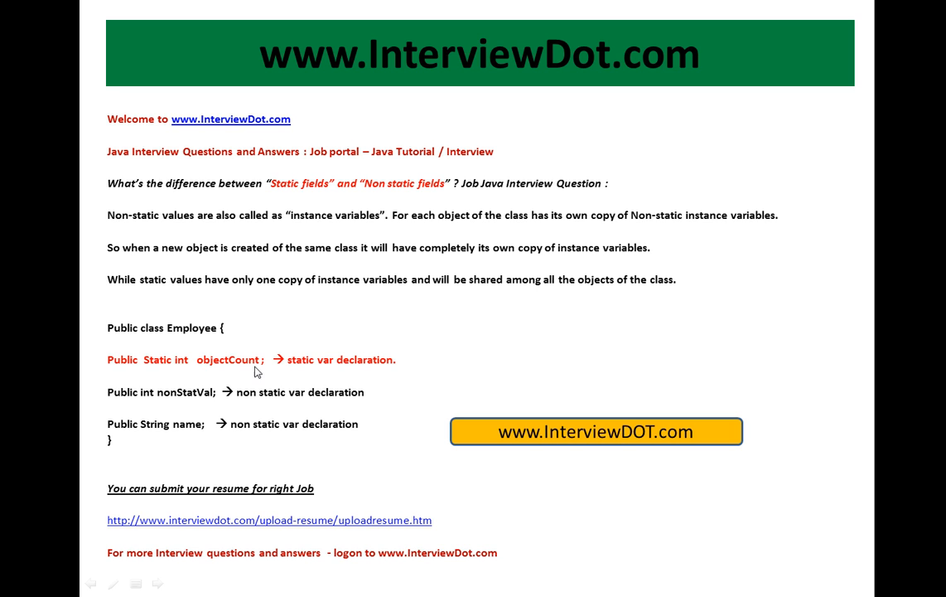
{"action": "mouse_move", "coordinate": [250, 338]}
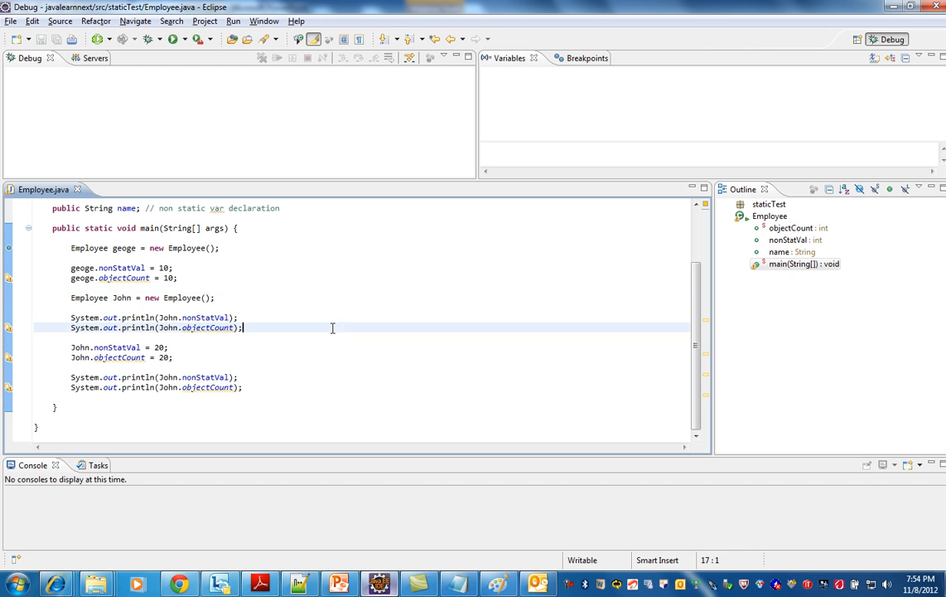
- Highlight the Employee type and the objectCount, nonStatVal and name field declarations
{"action": "double_click", "coordinate": [88, 248]}
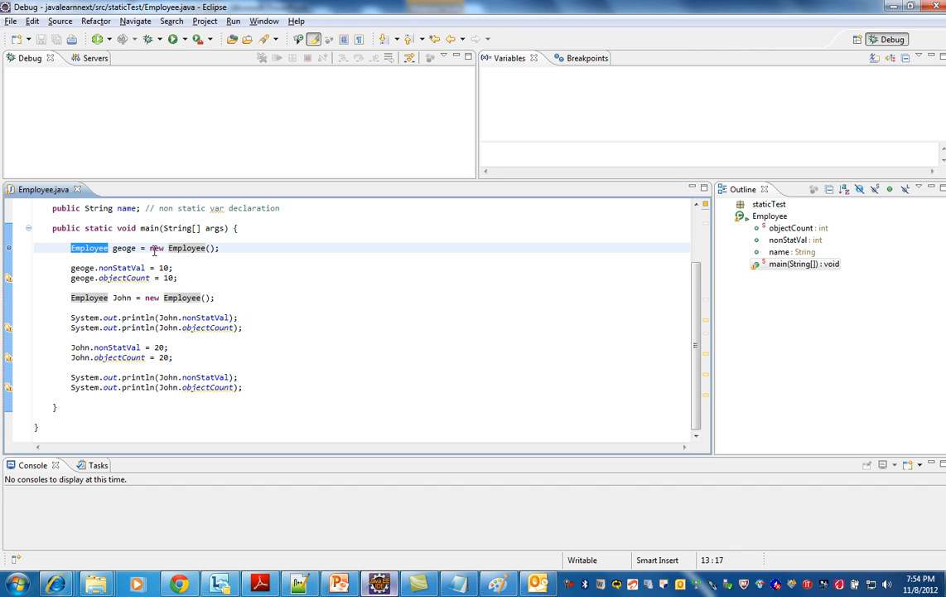
{"action": "scroll", "scroll_direction": "up", "scroll_amount": 3}
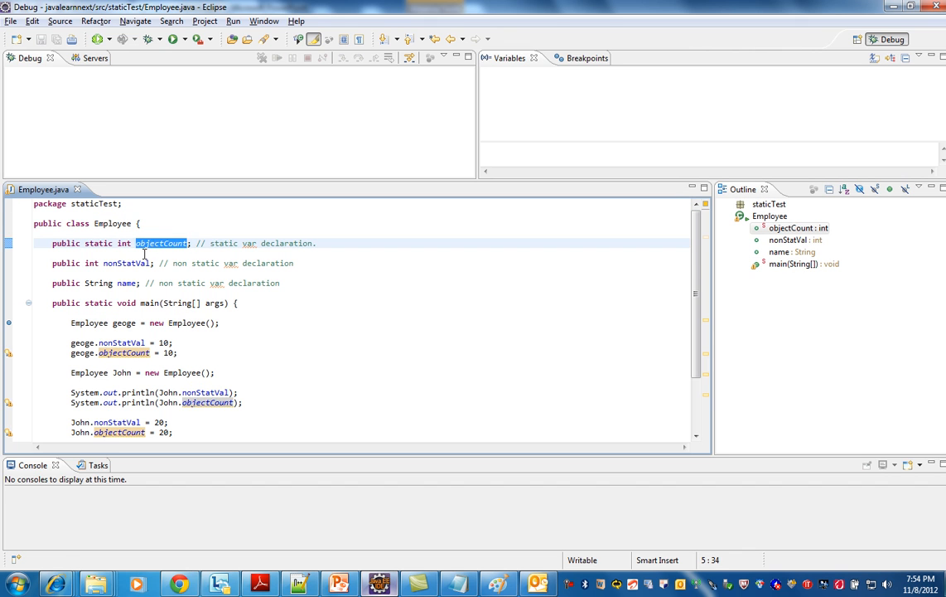
{"action": "double_click", "coordinate": [127, 283]}
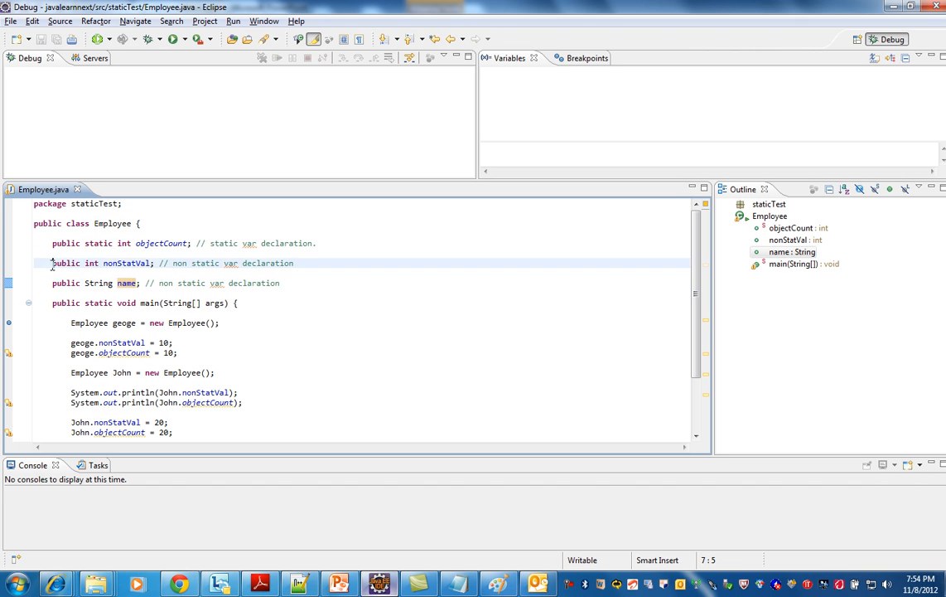
{"action": "left_click_drag", "start_coordinate": [53, 263], "coordinate": [142, 283]}
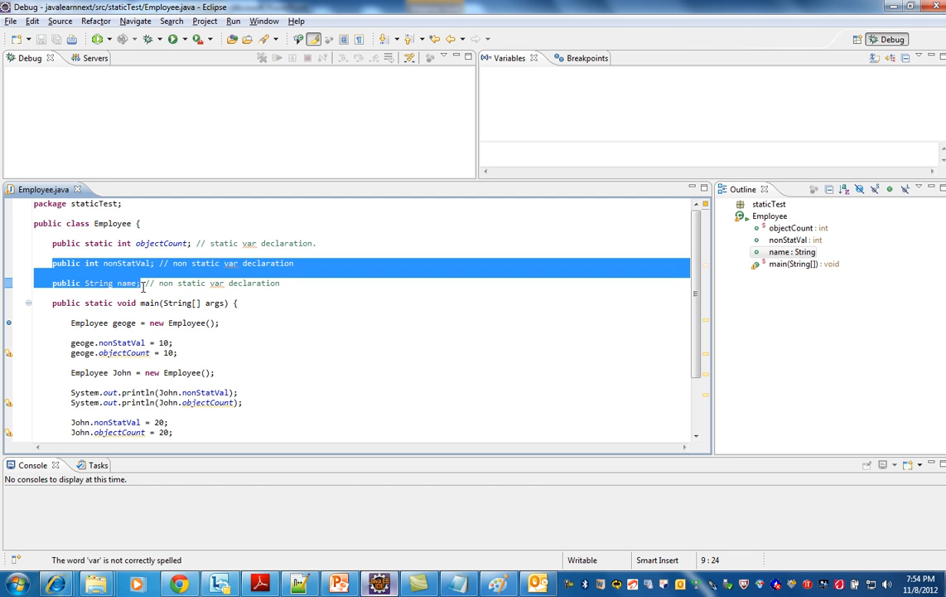
{"action": "double_click", "coordinate": [162, 243]}
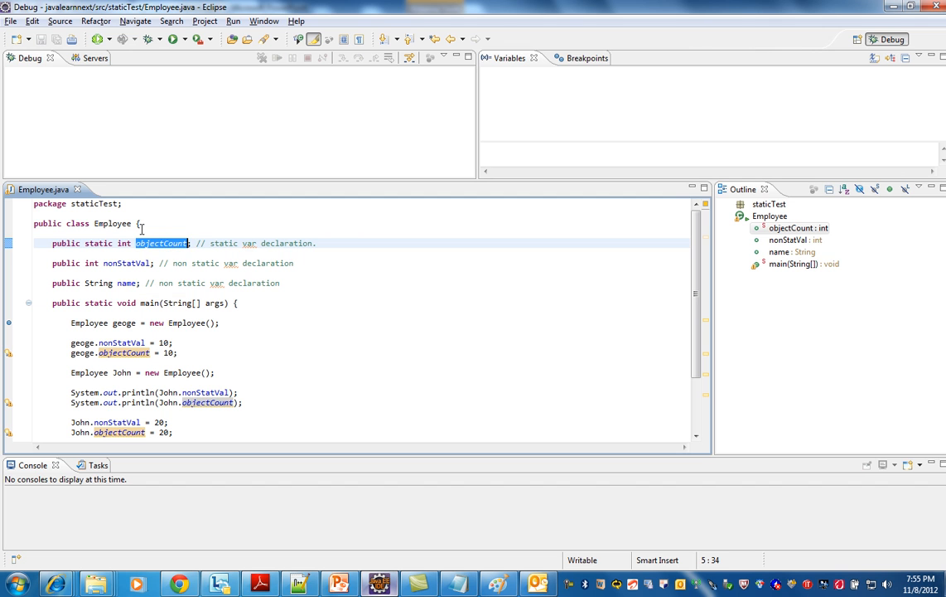
{"action": "left_click", "coordinate": [192, 283]}
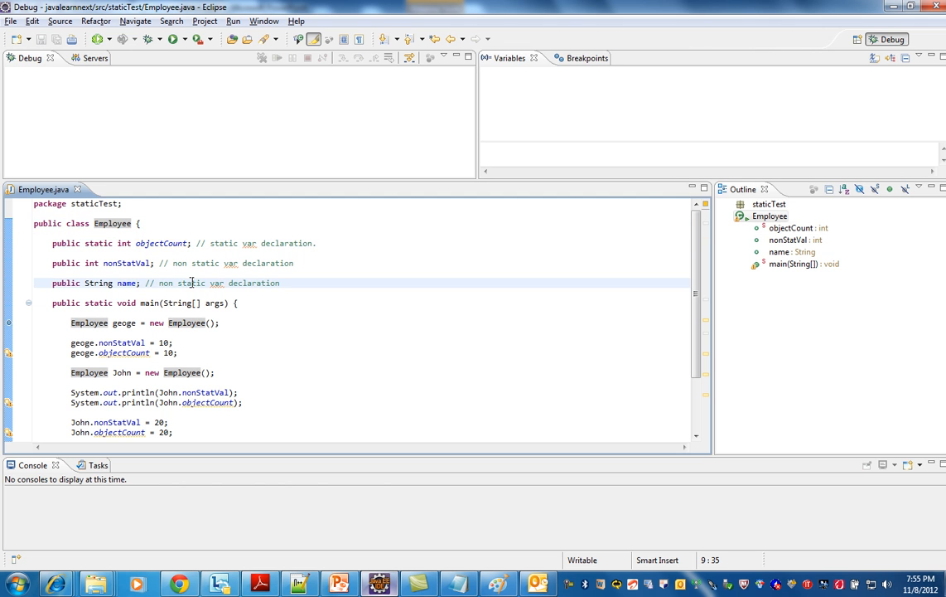
{"action": "left_click", "coordinate": [35, 292]}
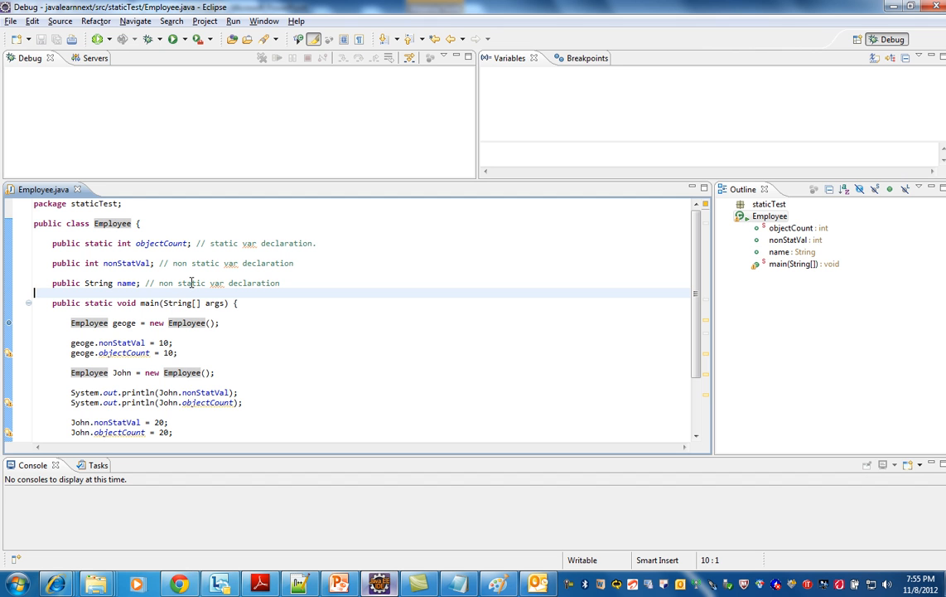
{"action": "left_click", "coordinate": [166, 421]}
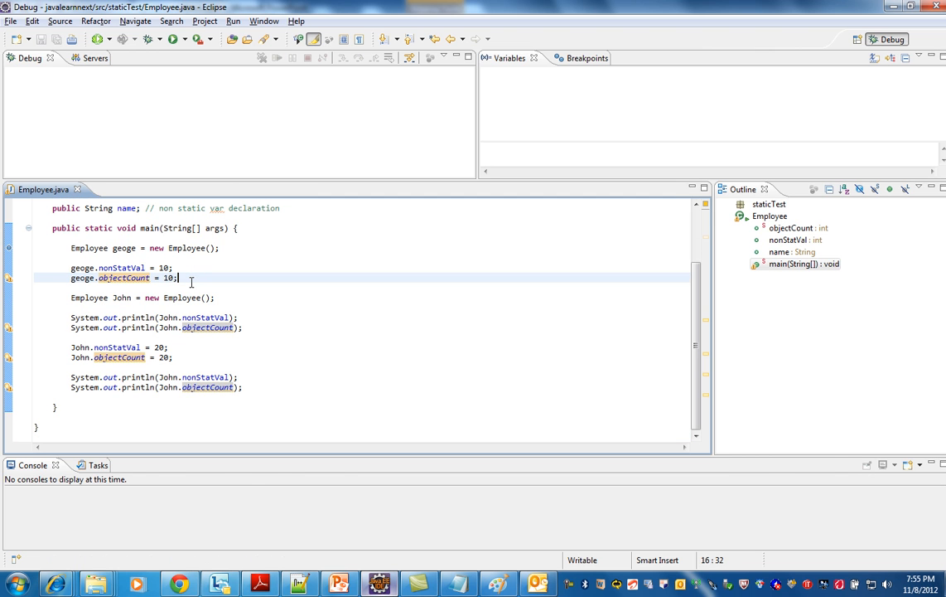
- Start debugging Employee and step over geoge's creation, assignments and John's creation
{"action": "left_click", "coordinate": [172, 39]}
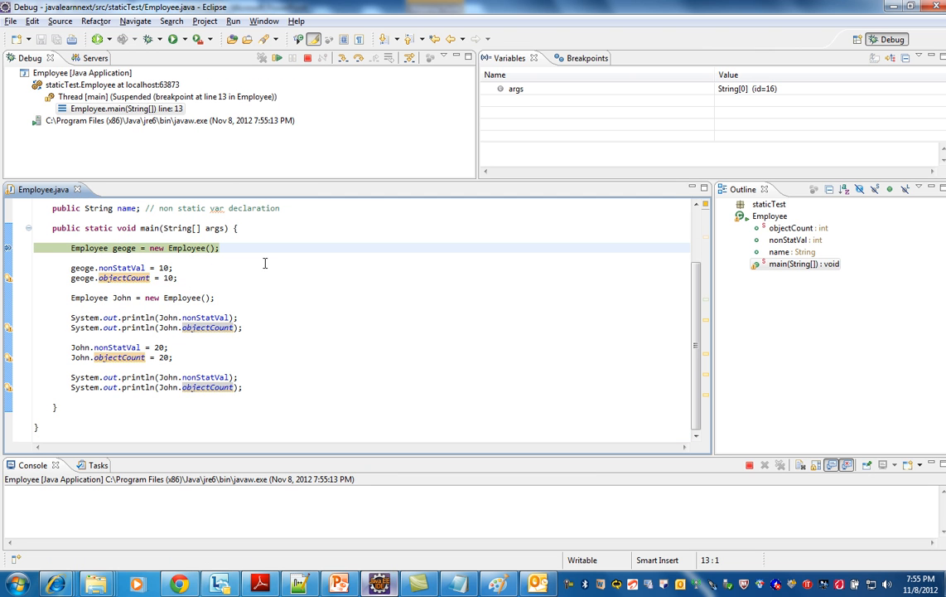
{"action": "mouse_move", "coordinate": [298, 263]}
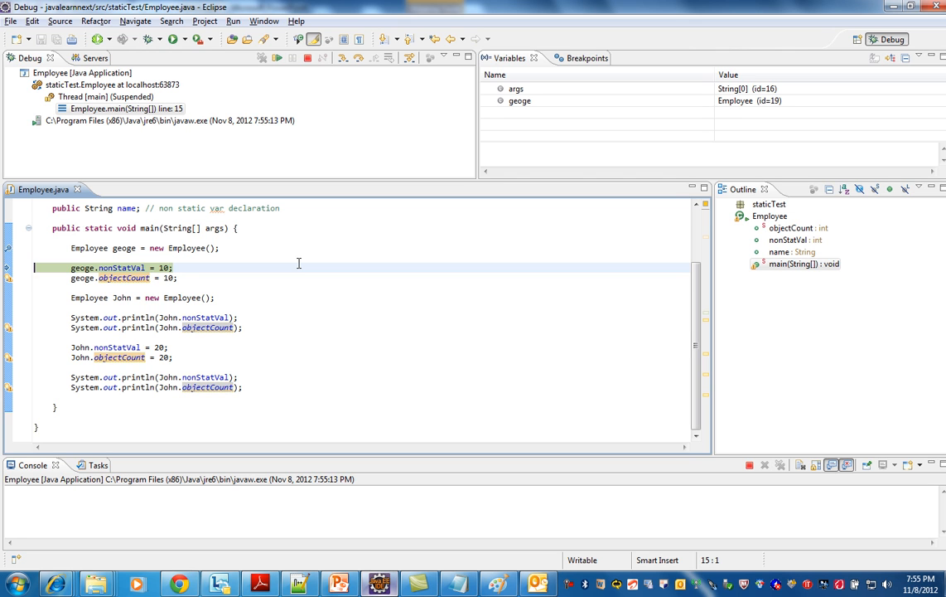
{"action": "key", "text": "F6"}
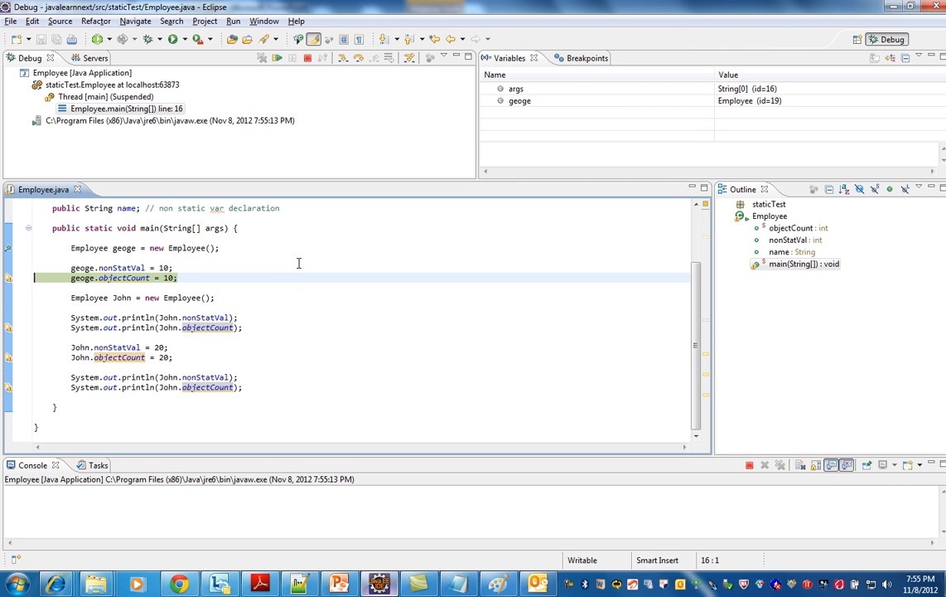
{"action": "key", "text": "F6"}
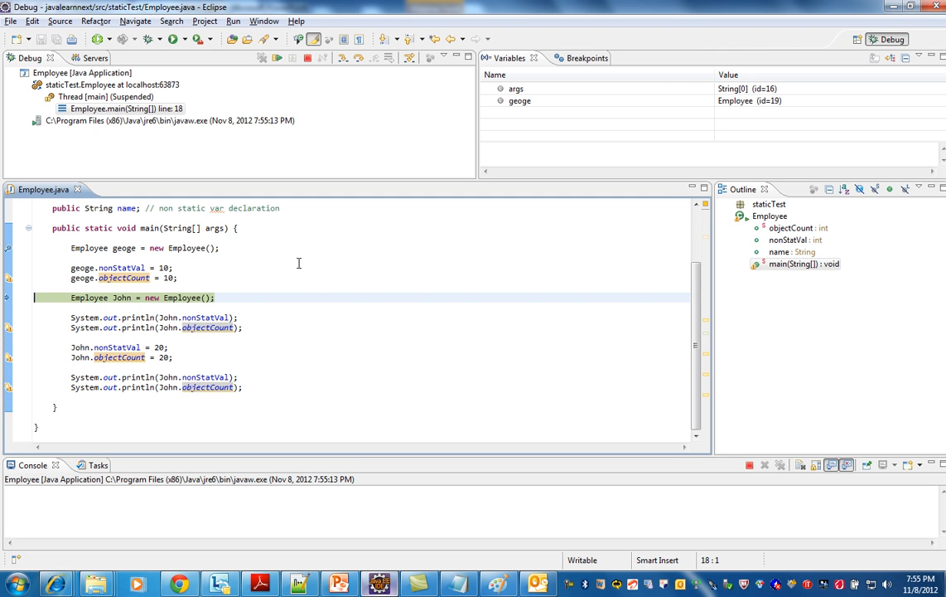
{"action": "left_click", "coordinate": [292, 58]}
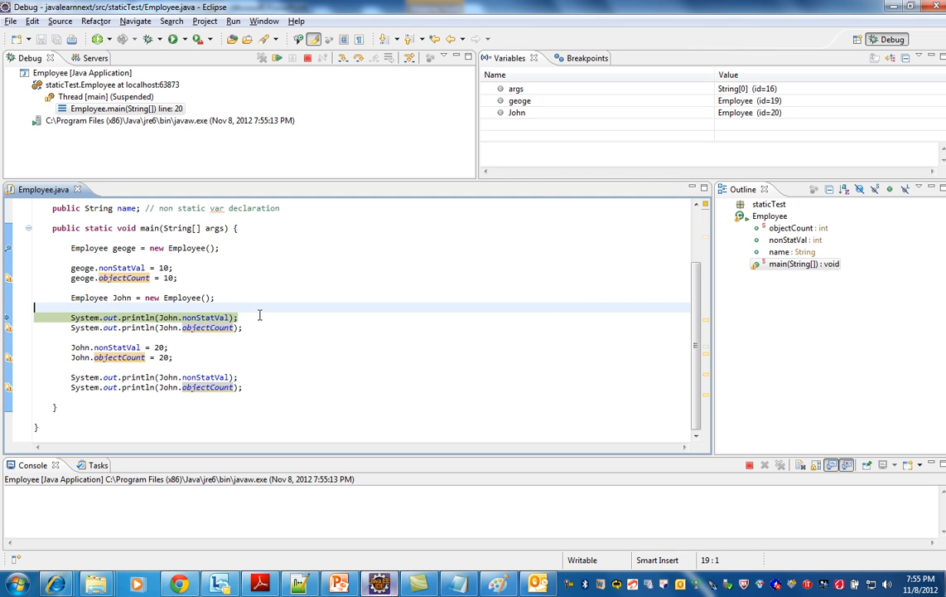
{"action": "left_click", "coordinate": [249, 317]}
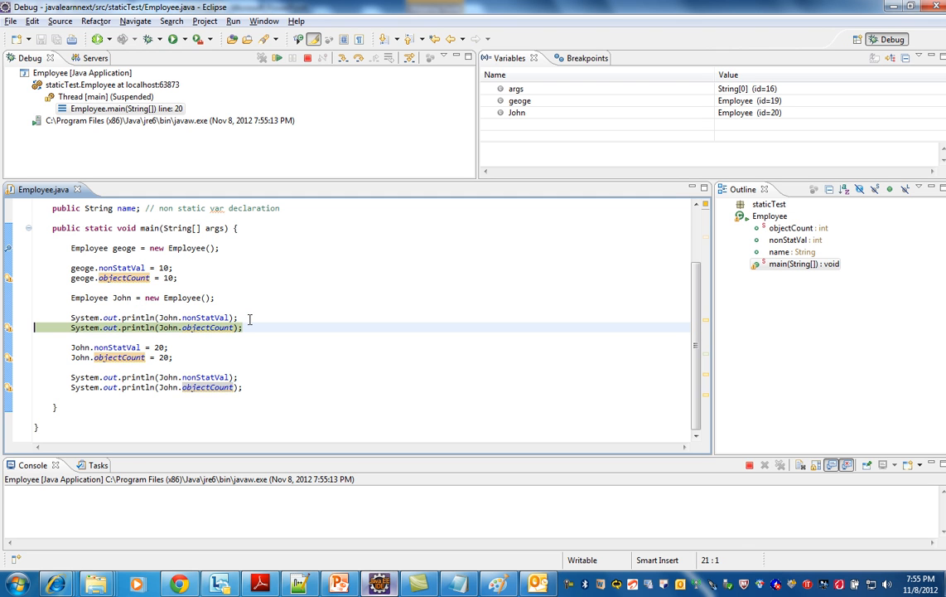
- Step over John's two printlns, printing 0 and 10, while pointing at geoge and John lines
{"action": "key", "text": "F6"}
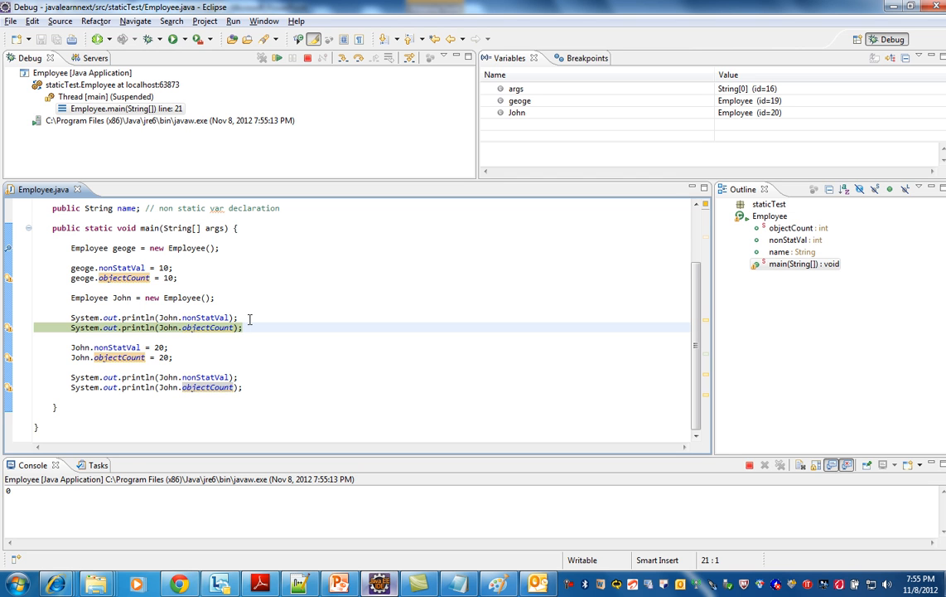
{"action": "mouse_move", "coordinate": [286, 344]}
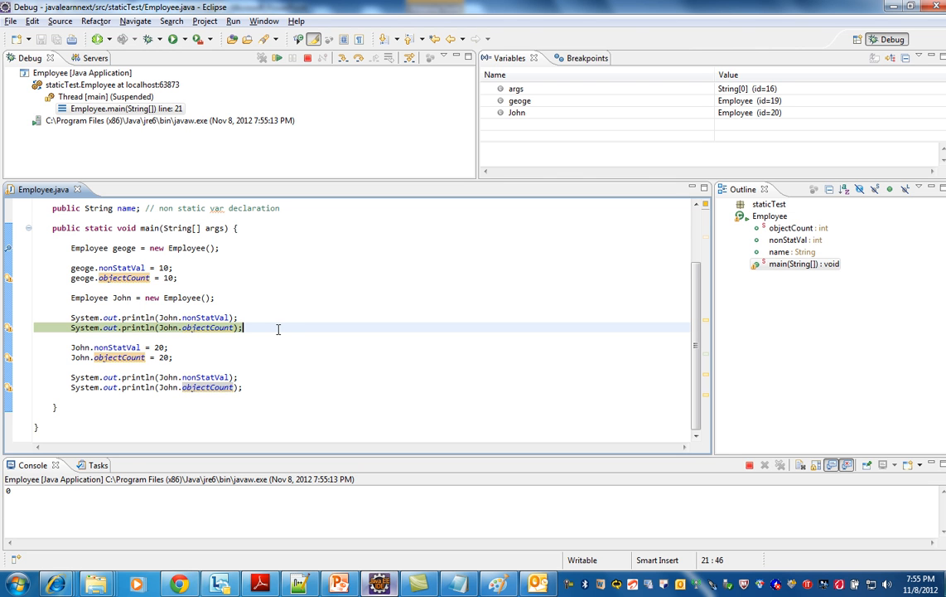
{"action": "key", "text": "F6"}
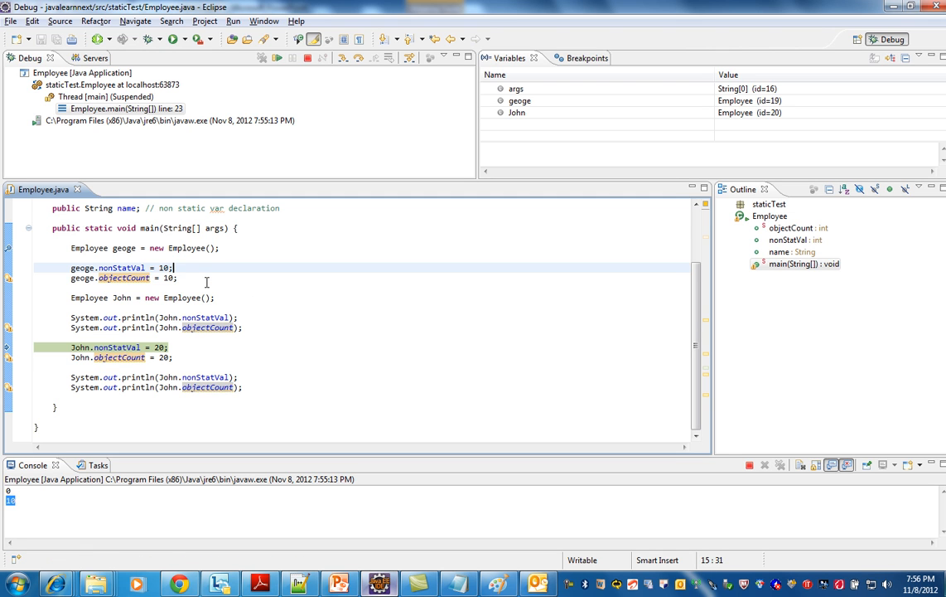
{"action": "left_click", "coordinate": [209, 277]}
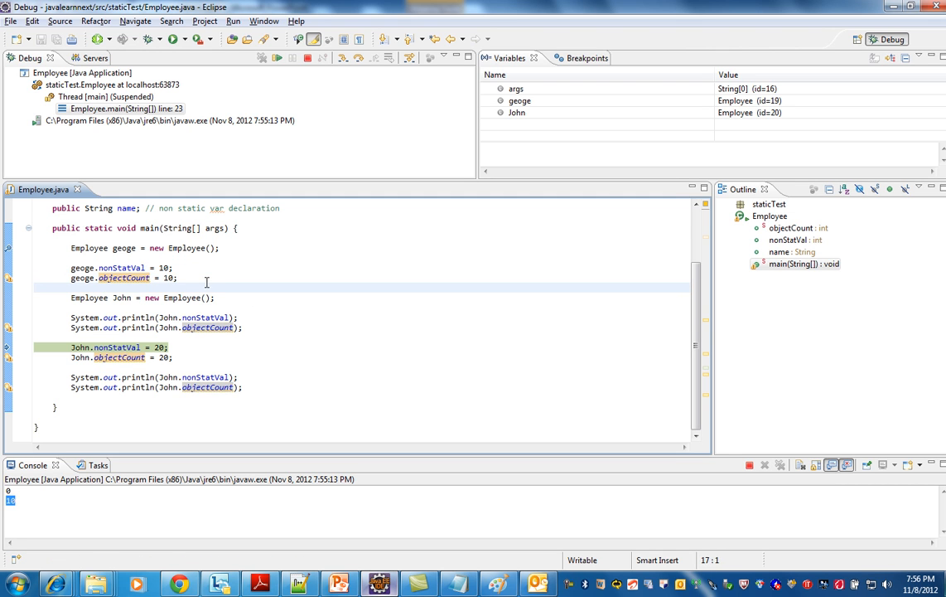
{"action": "left_click", "coordinate": [218, 297]}
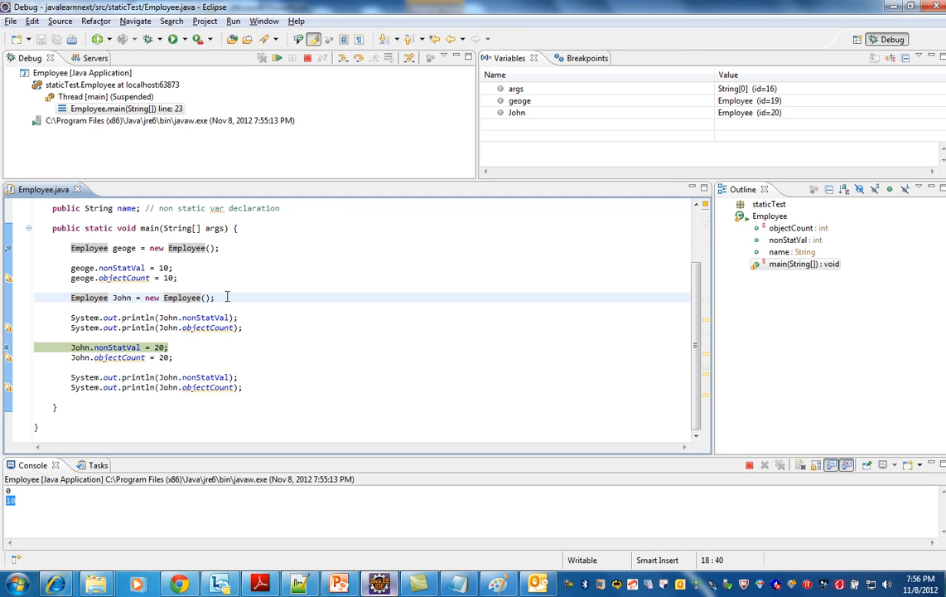
{"action": "left_click", "coordinate": [198, 346]}
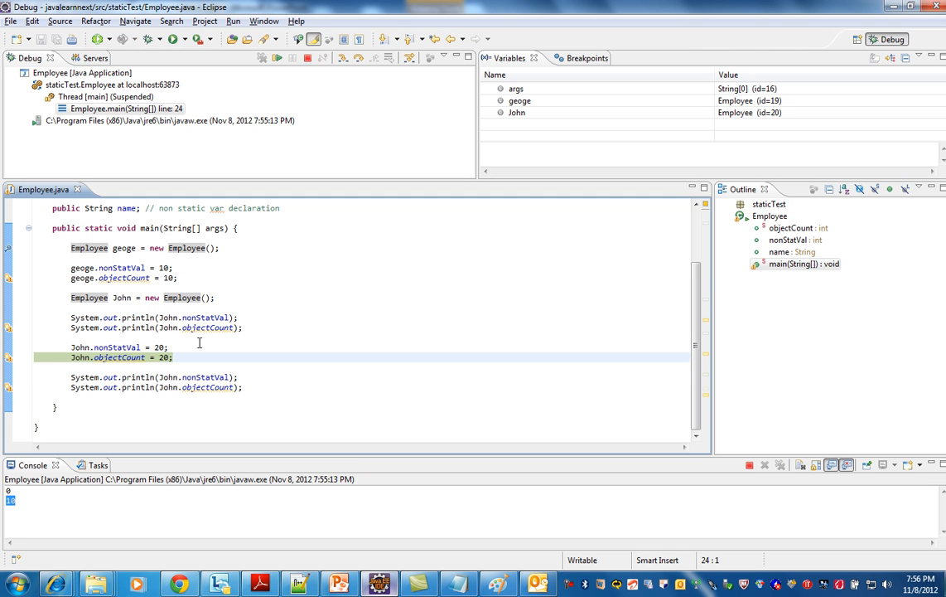
- Step through the remaining lines, printing 20 and 20, and highlight the static objectCount declaration
{"action": "left_click", "coordinate": [276, 57]}
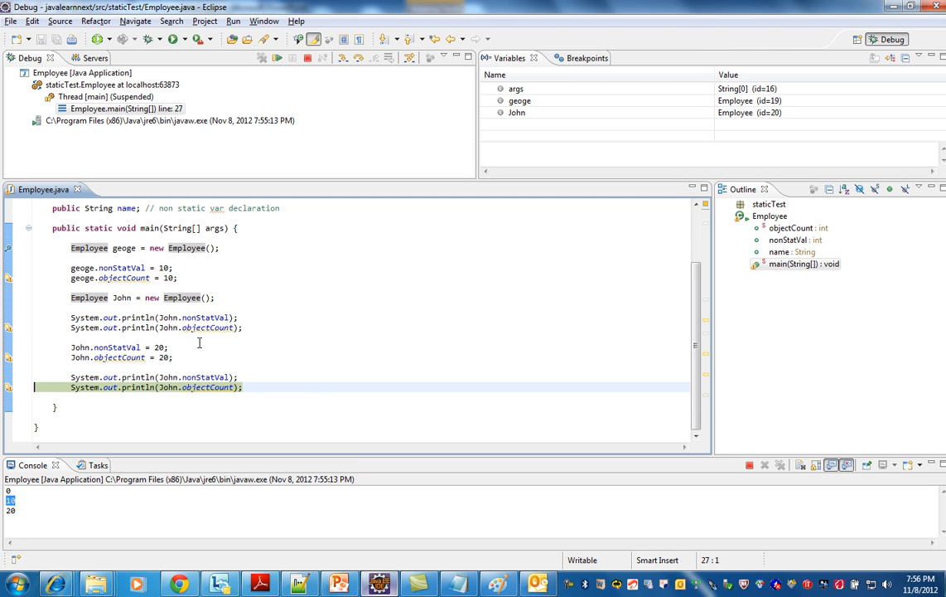
{"action": "left_click", "coordinate": [292, 57]}
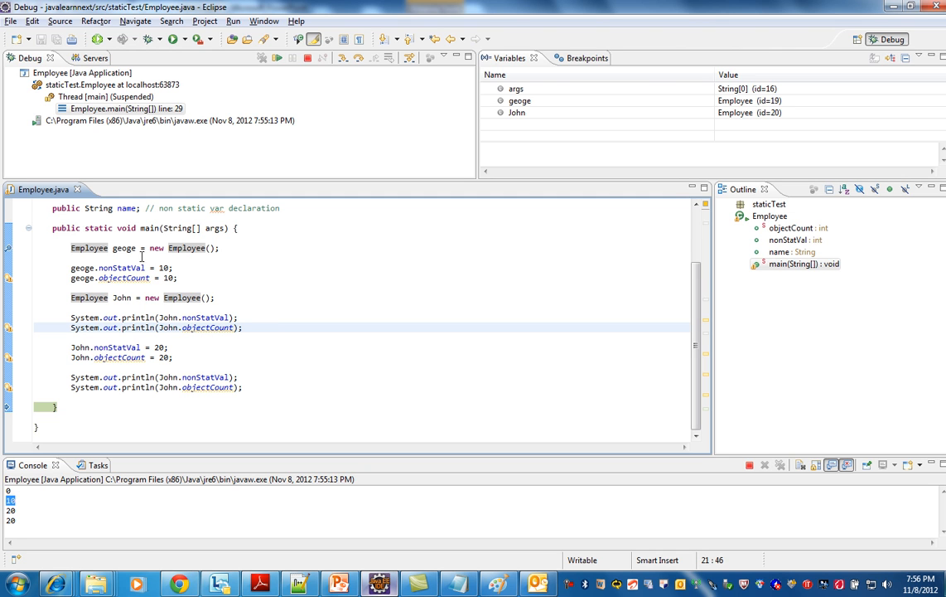
{"action": "left_click", "coordinate": [228, 277]}
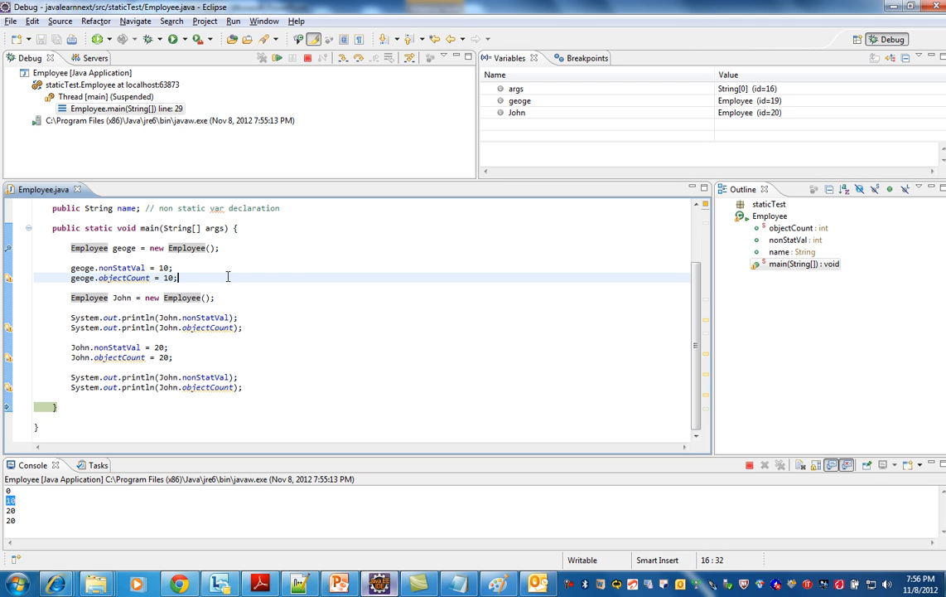
{"action": "scroll", "scroll_direction": "up", "scroll_amount": 3}
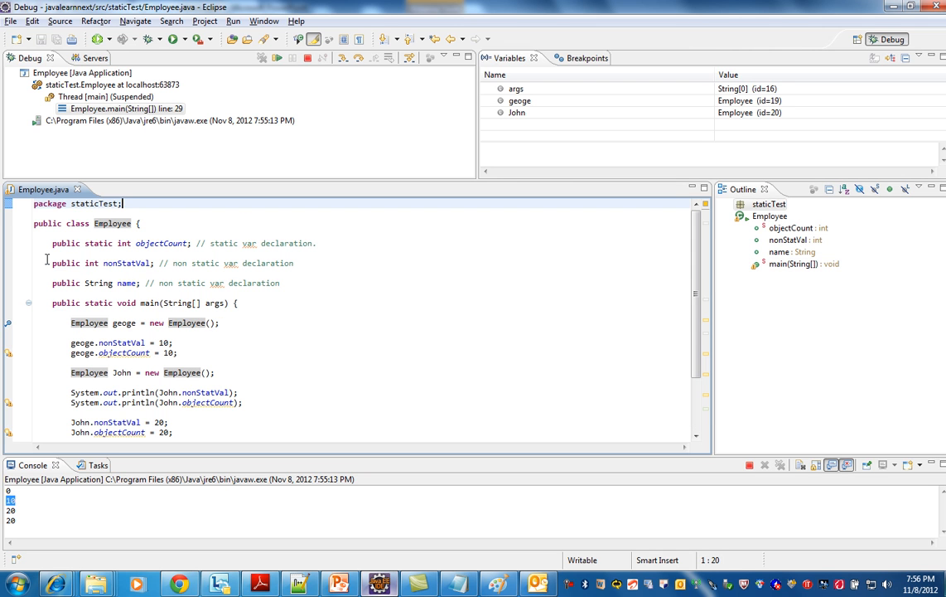
{"action": "left_click_drag", "start_coordinate": [51, 263], "coordinate": [279, 283]}
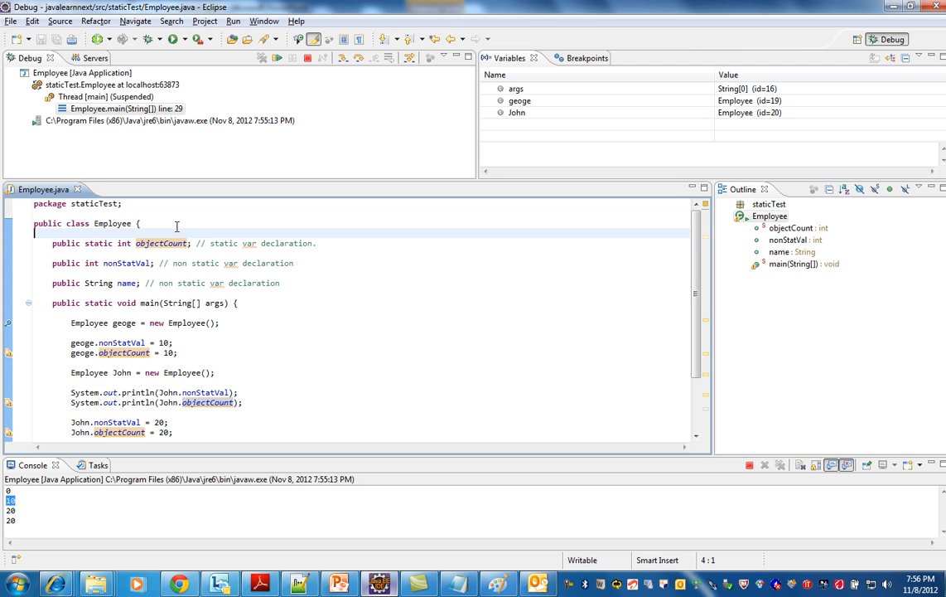
{"action": "mouse_move", "coordinate": [302, 269]}
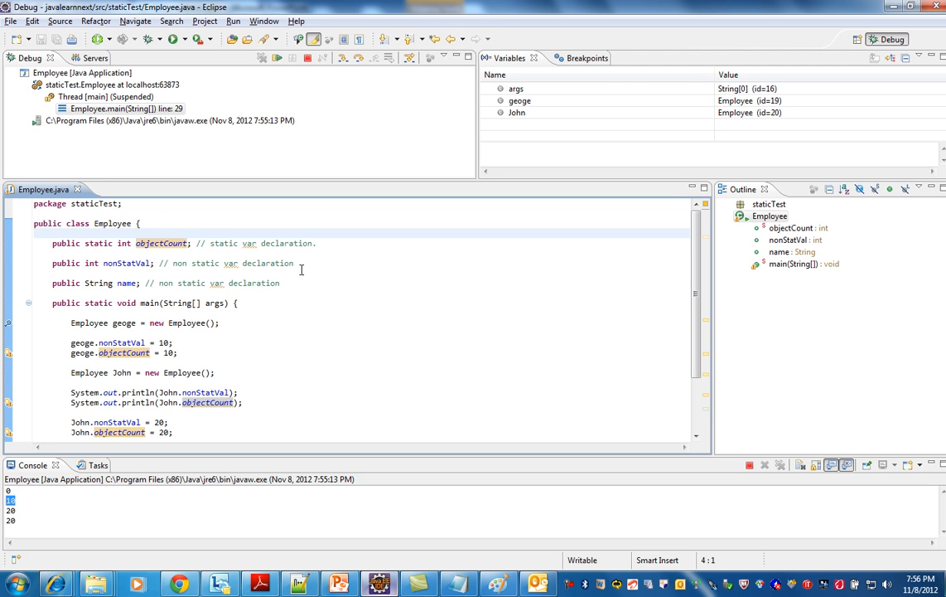
- Switch to PowerPoint and present the static fields slide full screen
{"action": "left_click", "coordinate": [338, 584]}
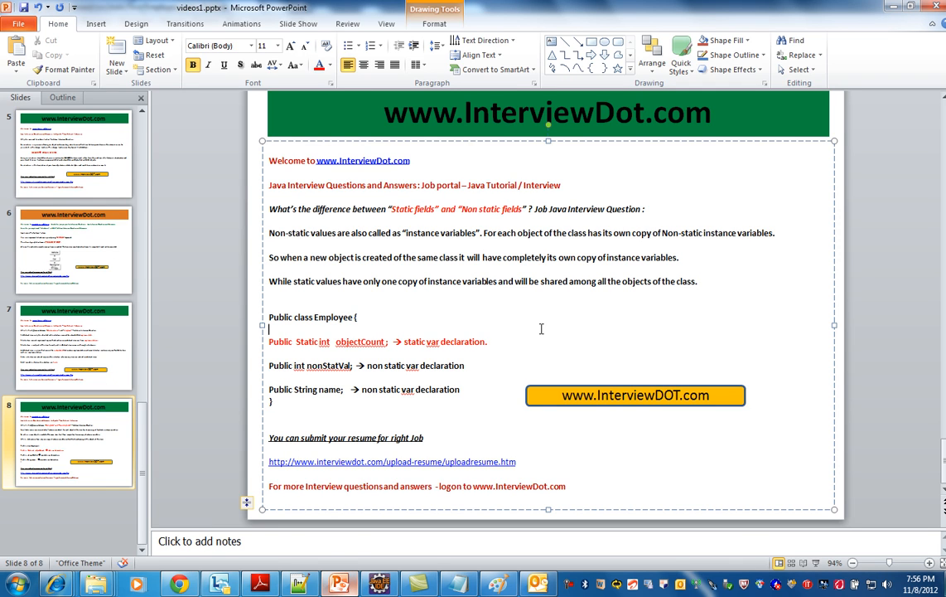
{"action": "key", "text": "F5"}
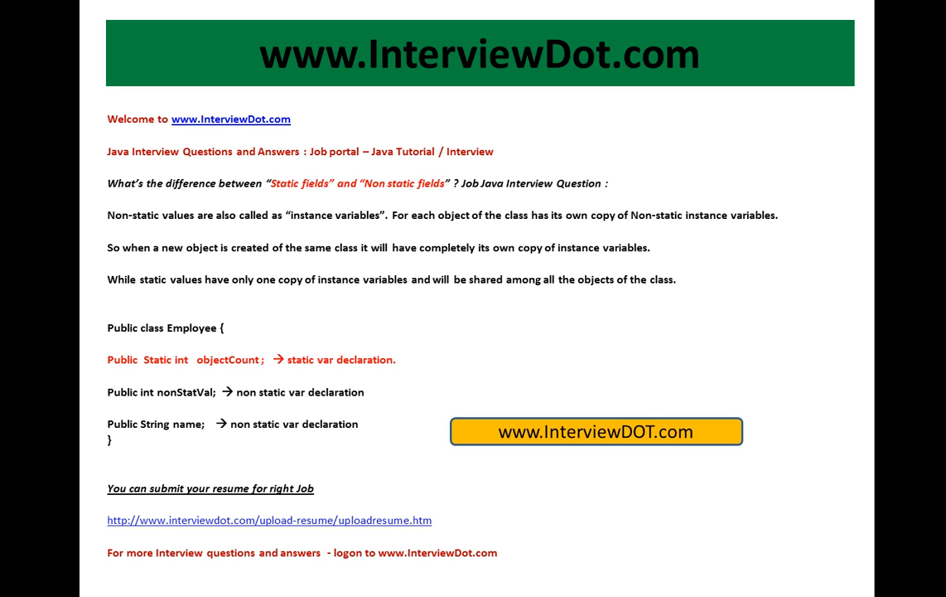
{"action": "mouse_move", "coordinate": [261, 362]}
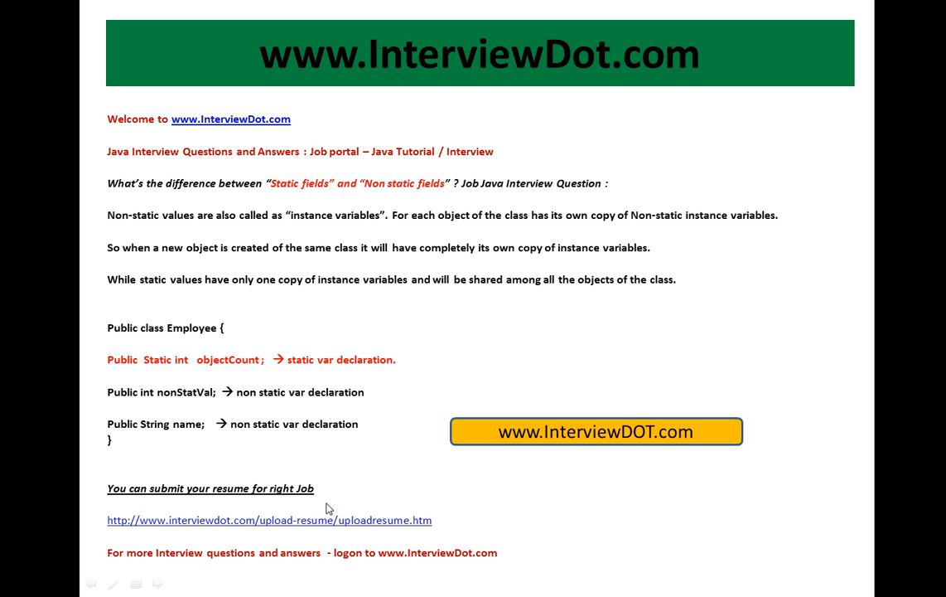
{"action": "mouse_move", "coordinate": [235, 509]}
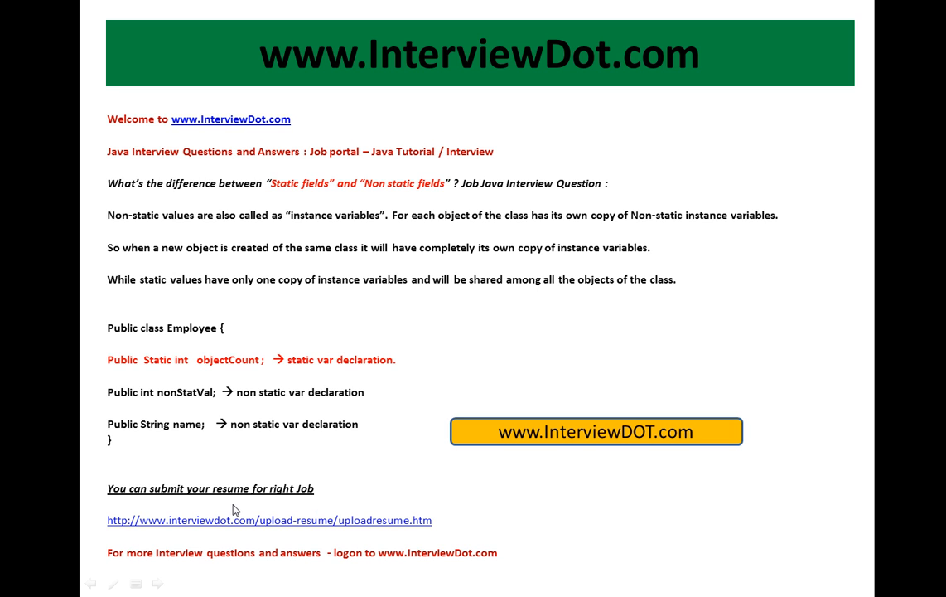
{"action": "mouse_move", "coordinate": [431, 531]}
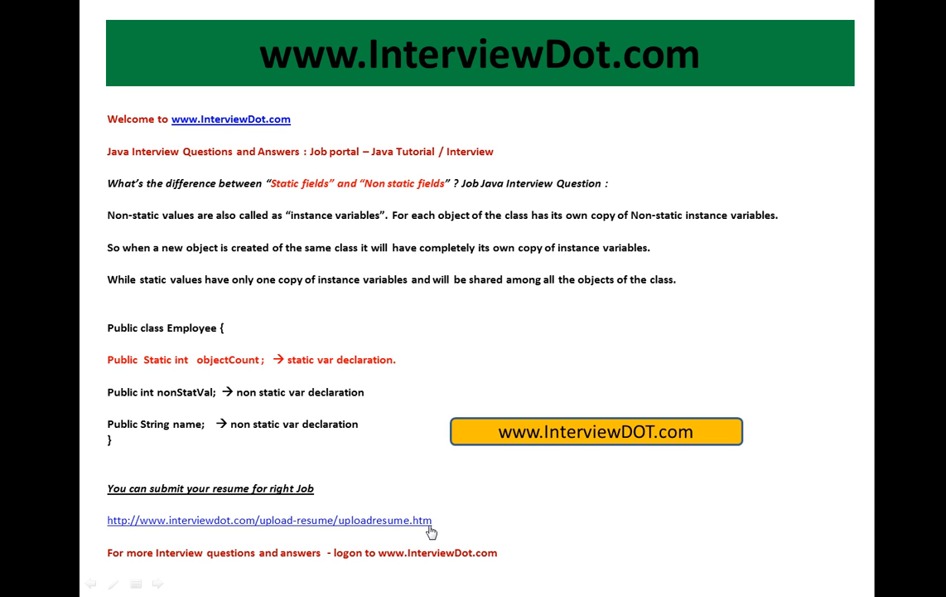
{"action": "mouse_move", "coordinate": [369, 491]}
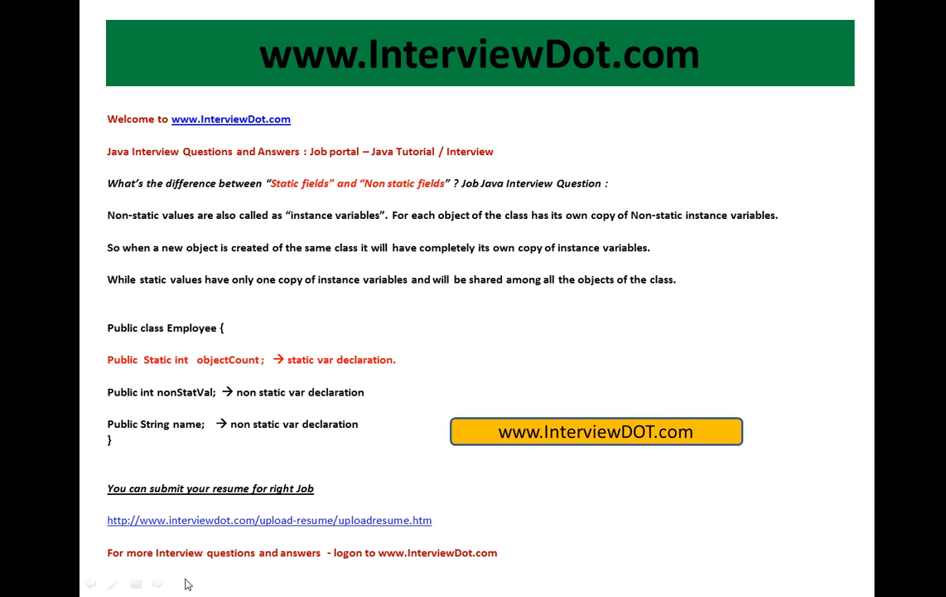
{"action": "mouse_move", "coordinate": [244, 568]}
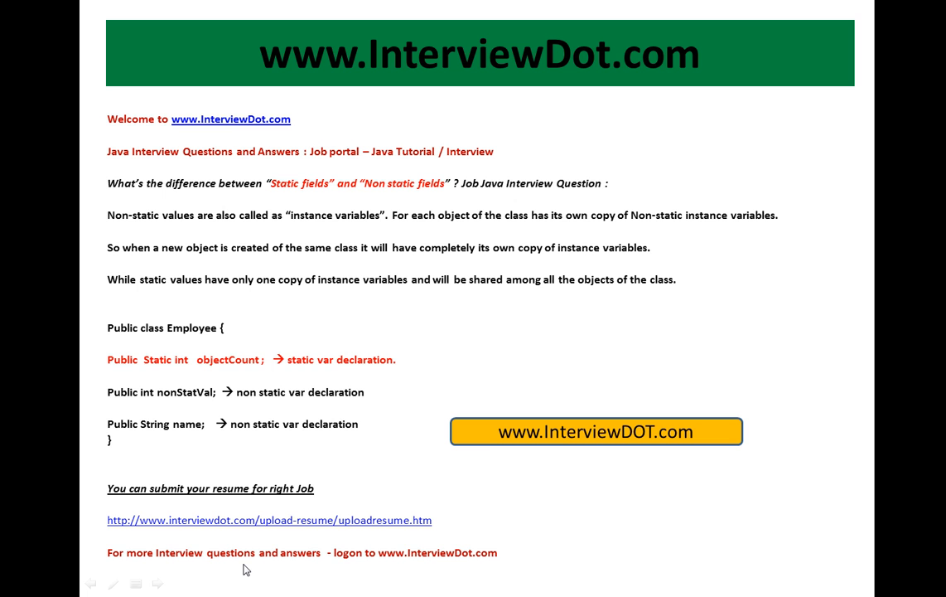
{"action": "mouse_move", "coordinate": [502, 347]}
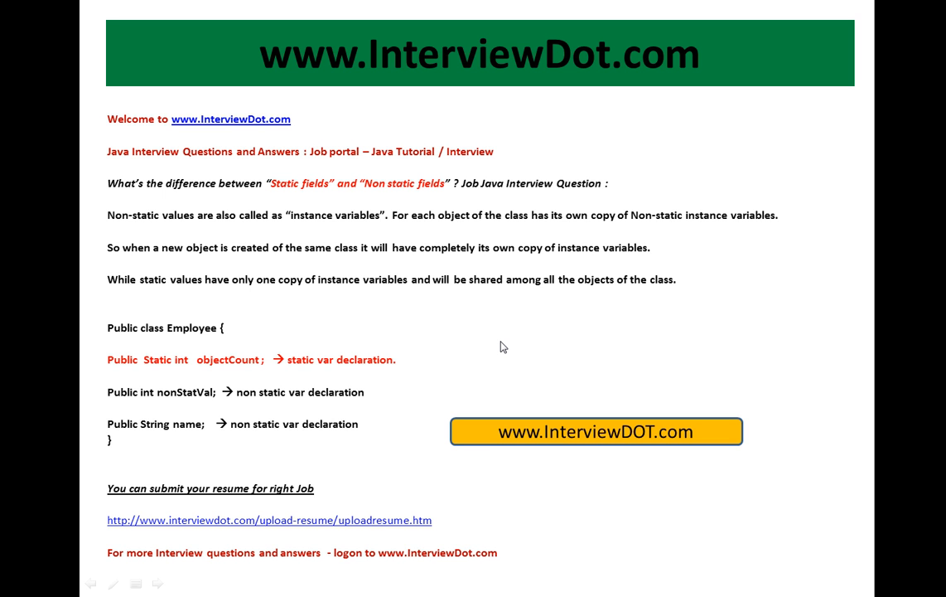